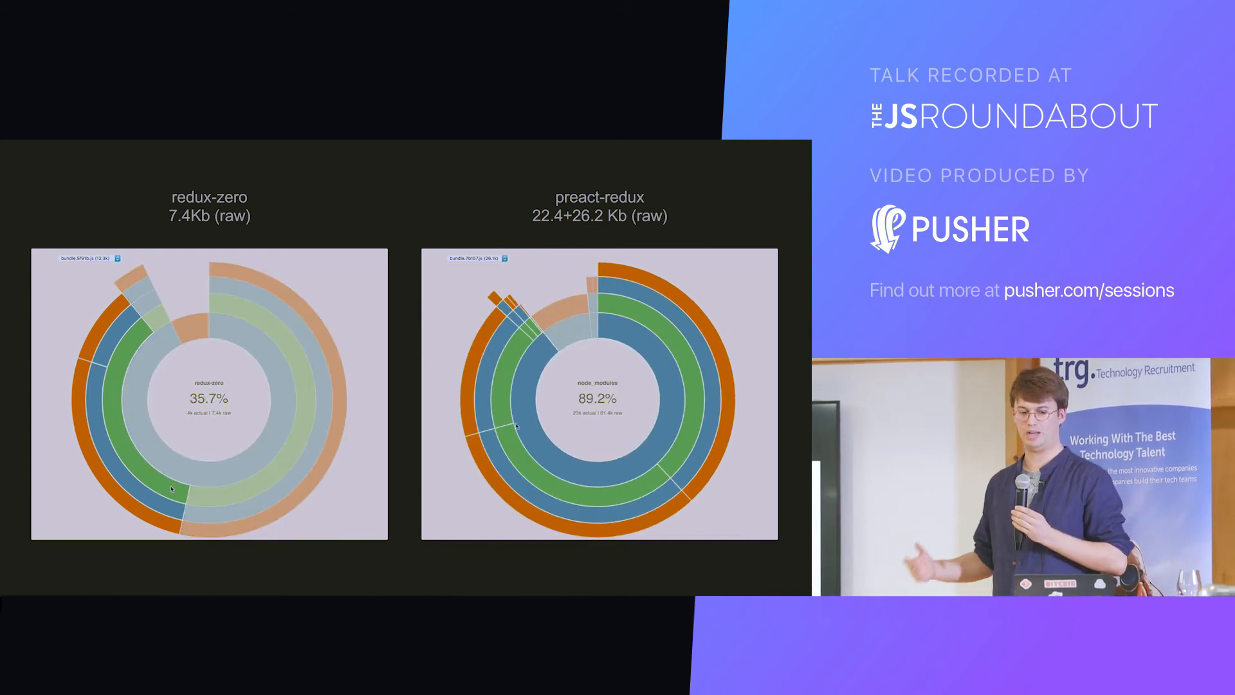
{"action": "left_click", "coordinate": [169, 488]}
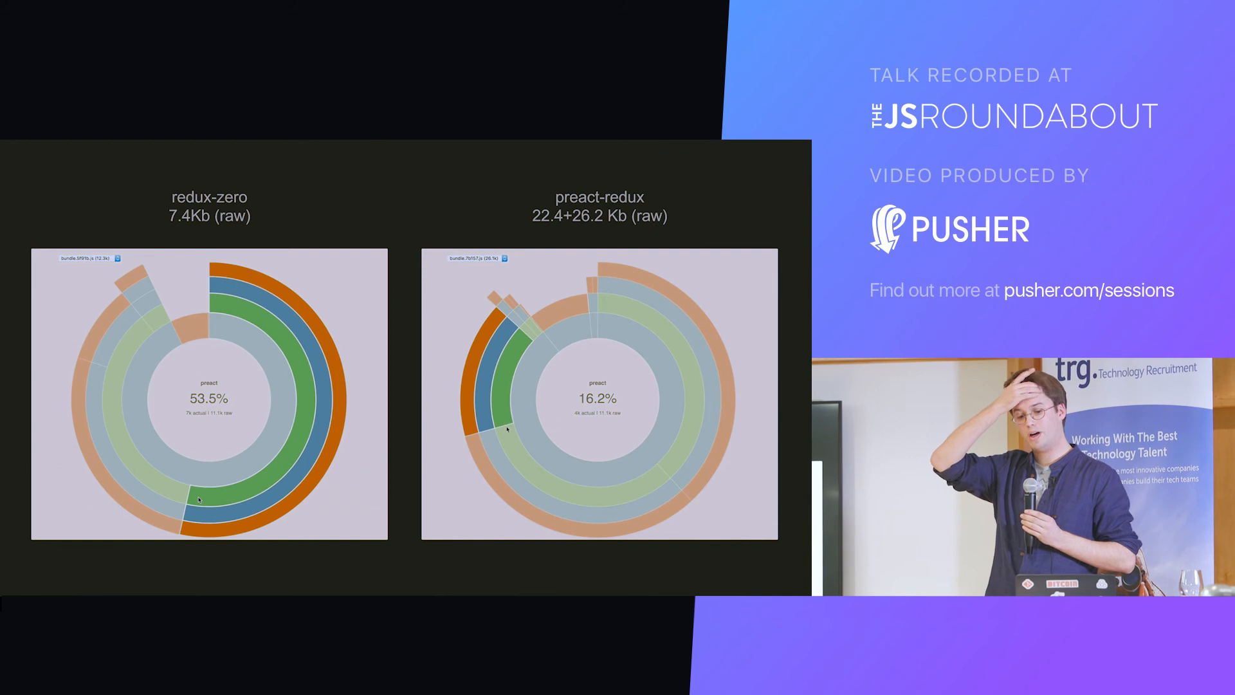